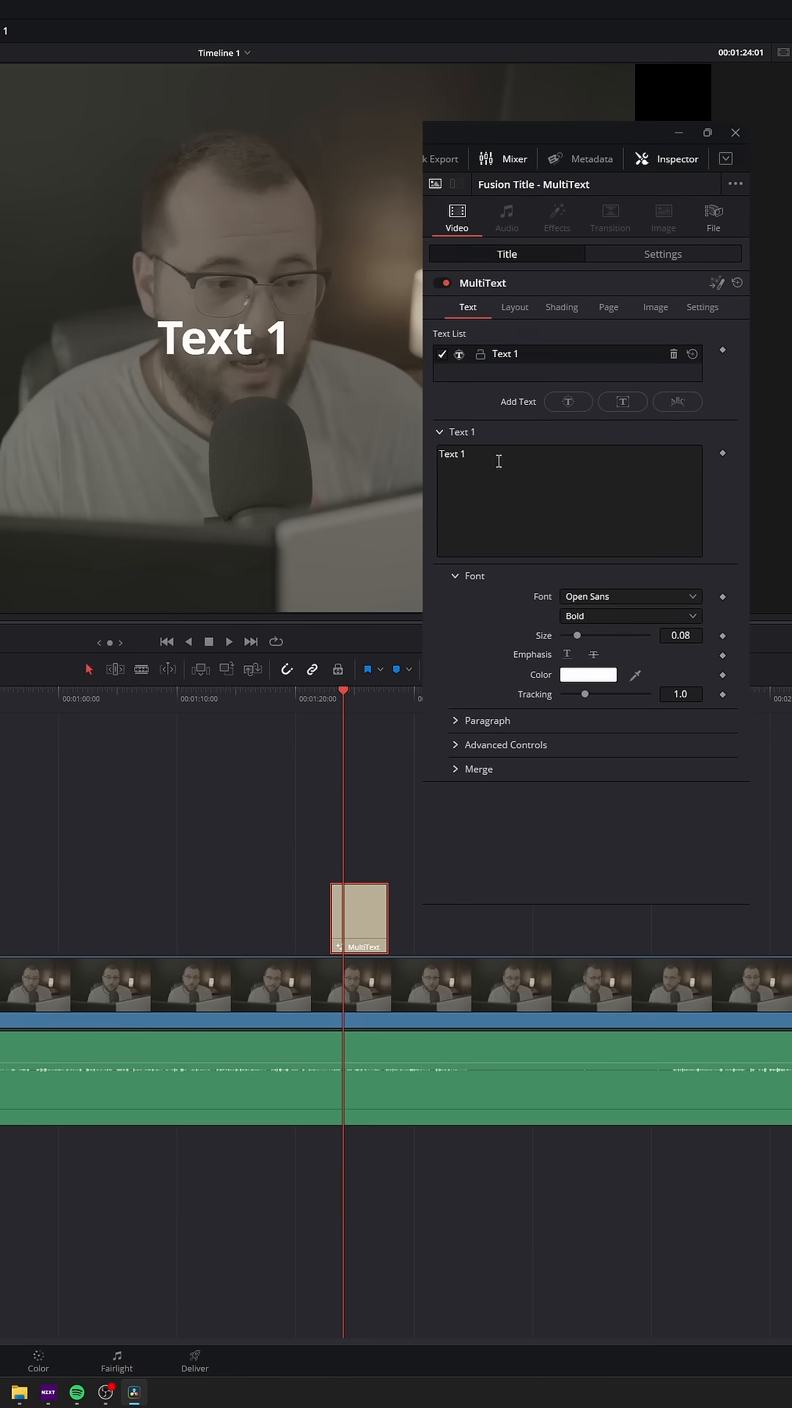
# - Retype the first text layer so it reads 'sub' instead of 'Text 1'
pyautogui.write('sub')
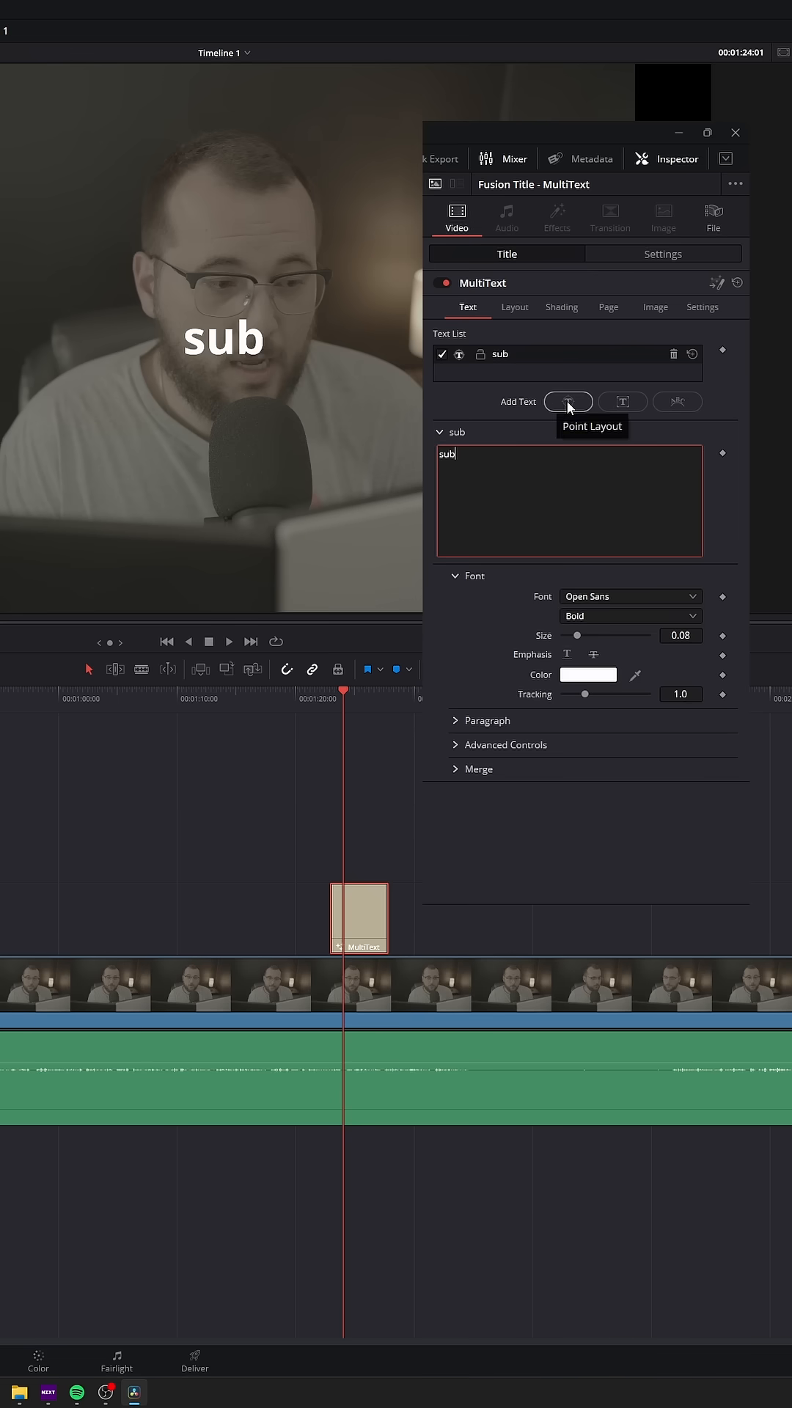
# - Add a new point text layer and set its content to 'like'
pyautogui.click(568, 402)
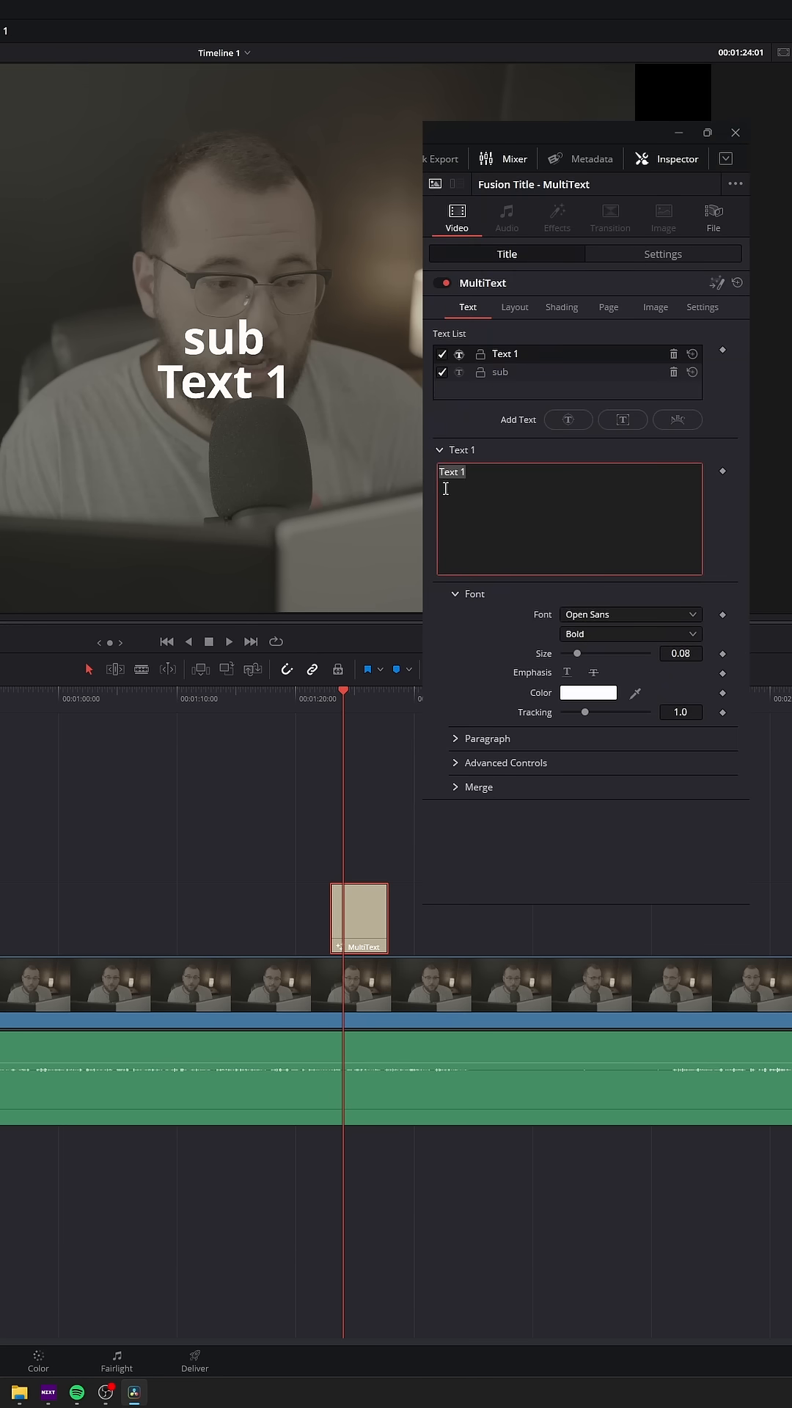
pyautogui.write('like')
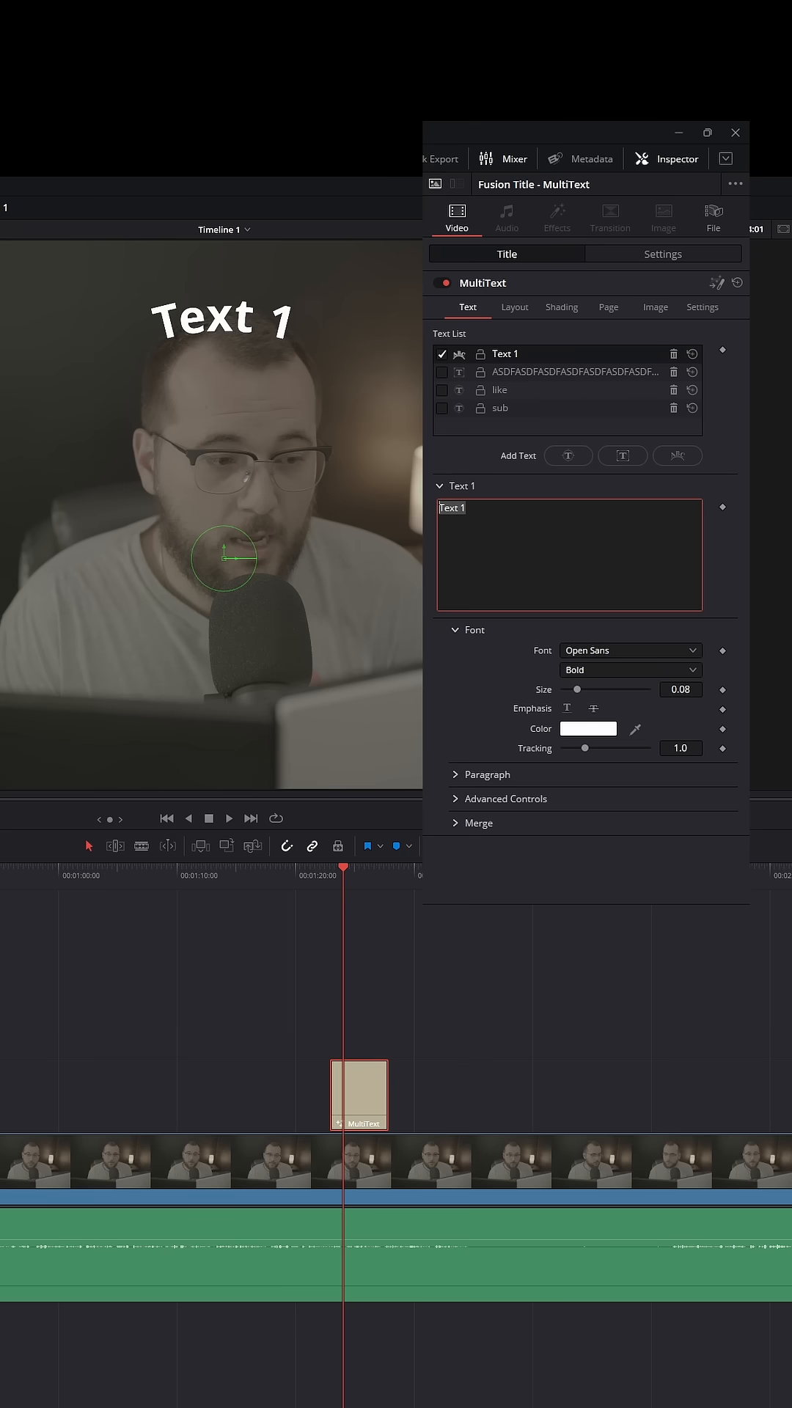
# - Set the circular text layer's content to 'COMMENT'
pyautogui.write('COMMENT')
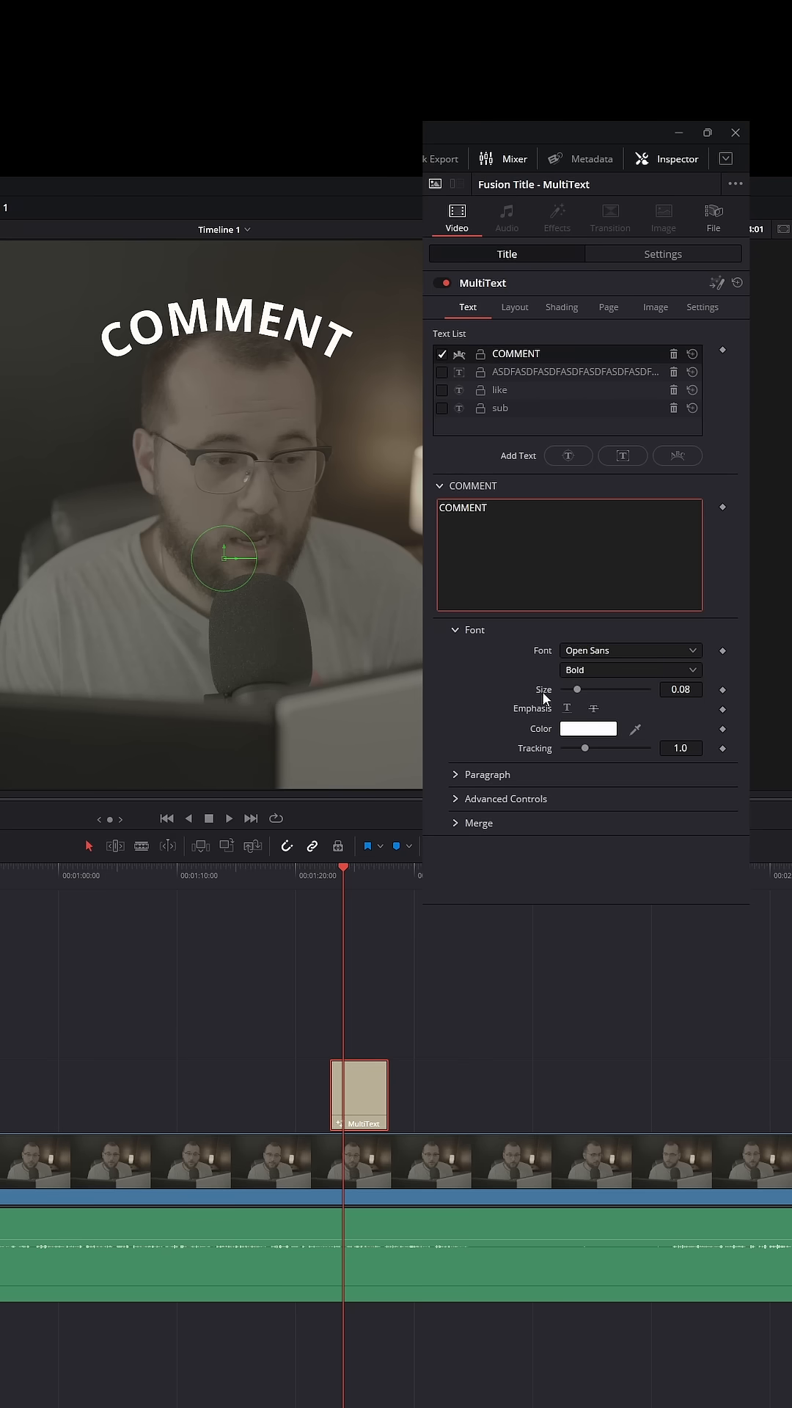
pyautogui.moveTo(505, 389)
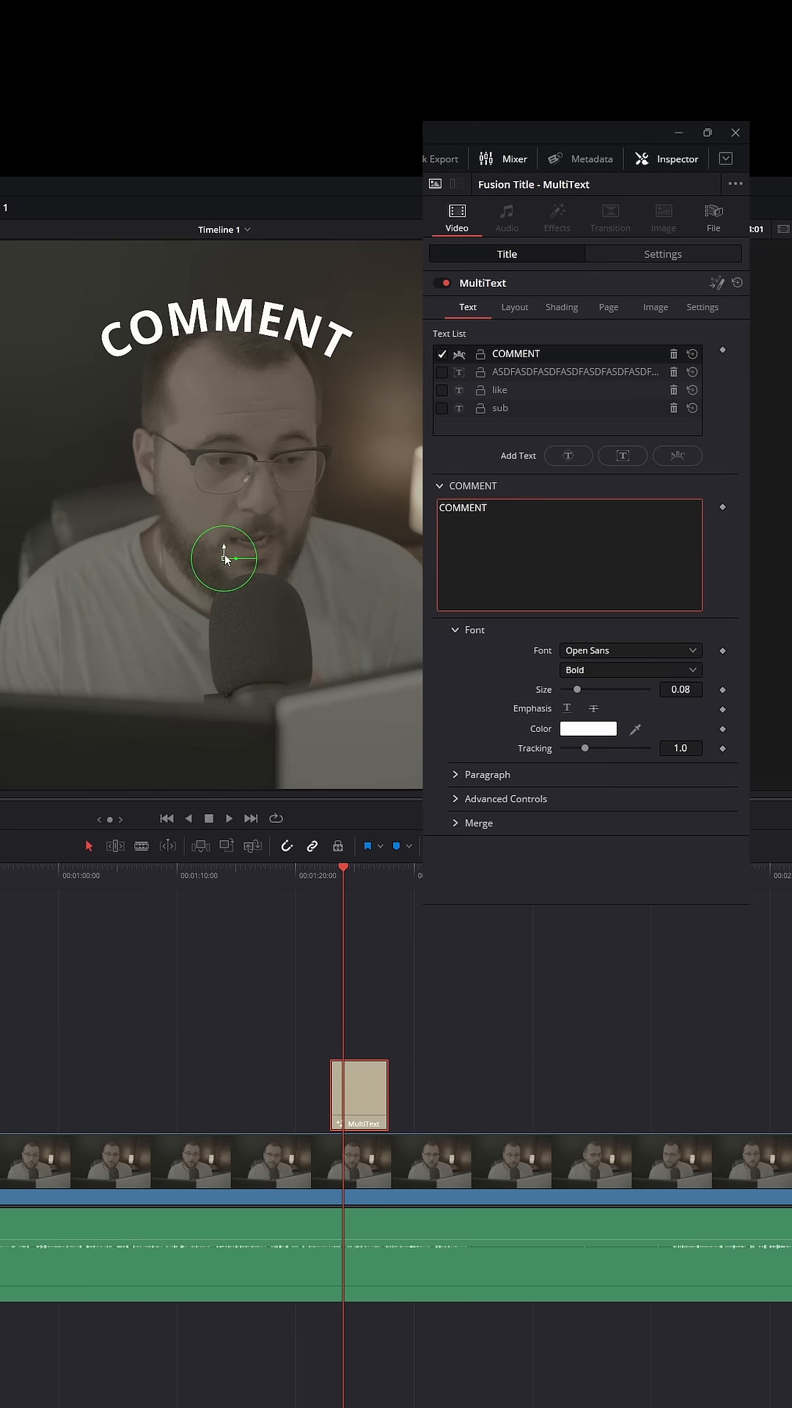
# - Drag the COMMENT arc lower and right across the forehead, briefly checking the Merge blending options
pyautogui.moveTo(223, 558); pyautogui.dragTo(288, 603)
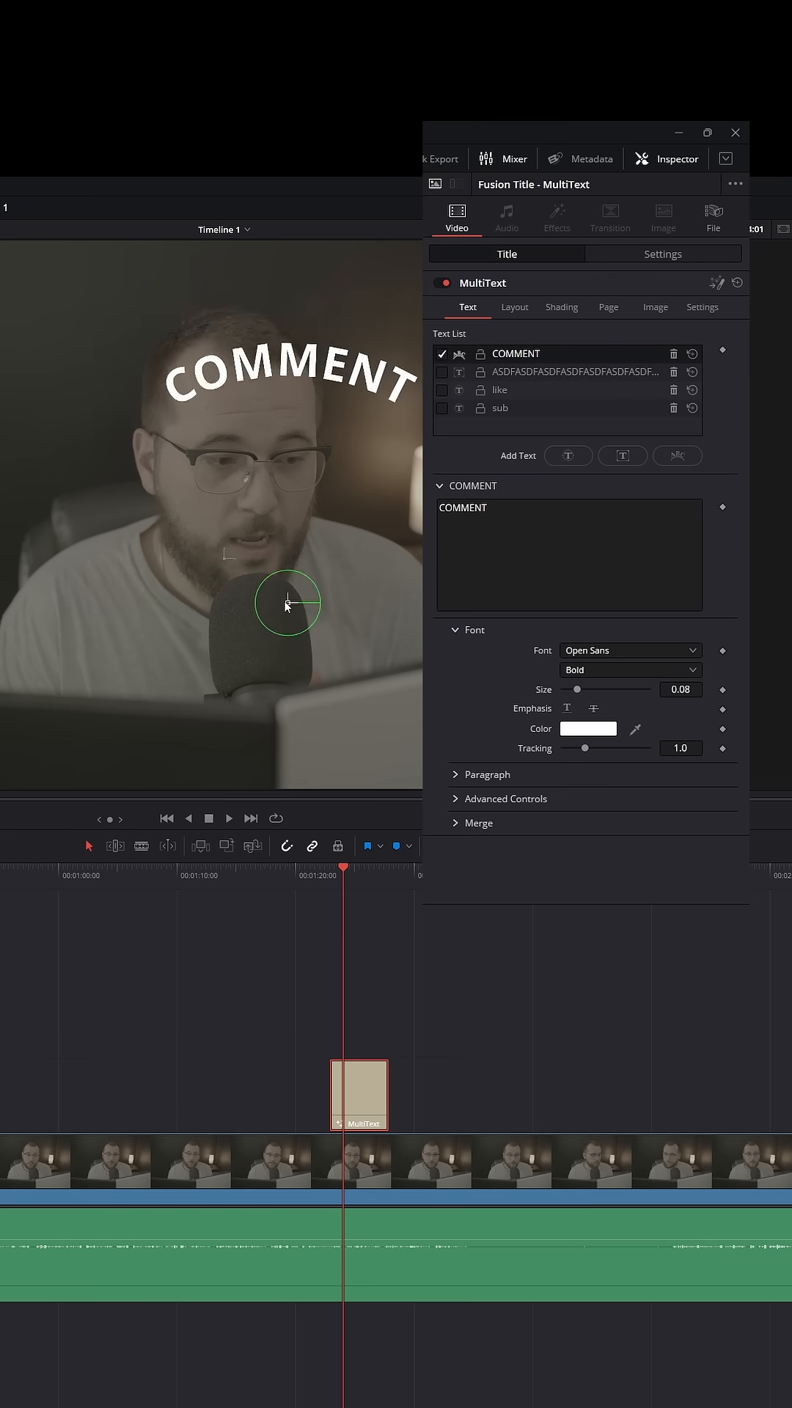
pyautogui.click(476, 823)
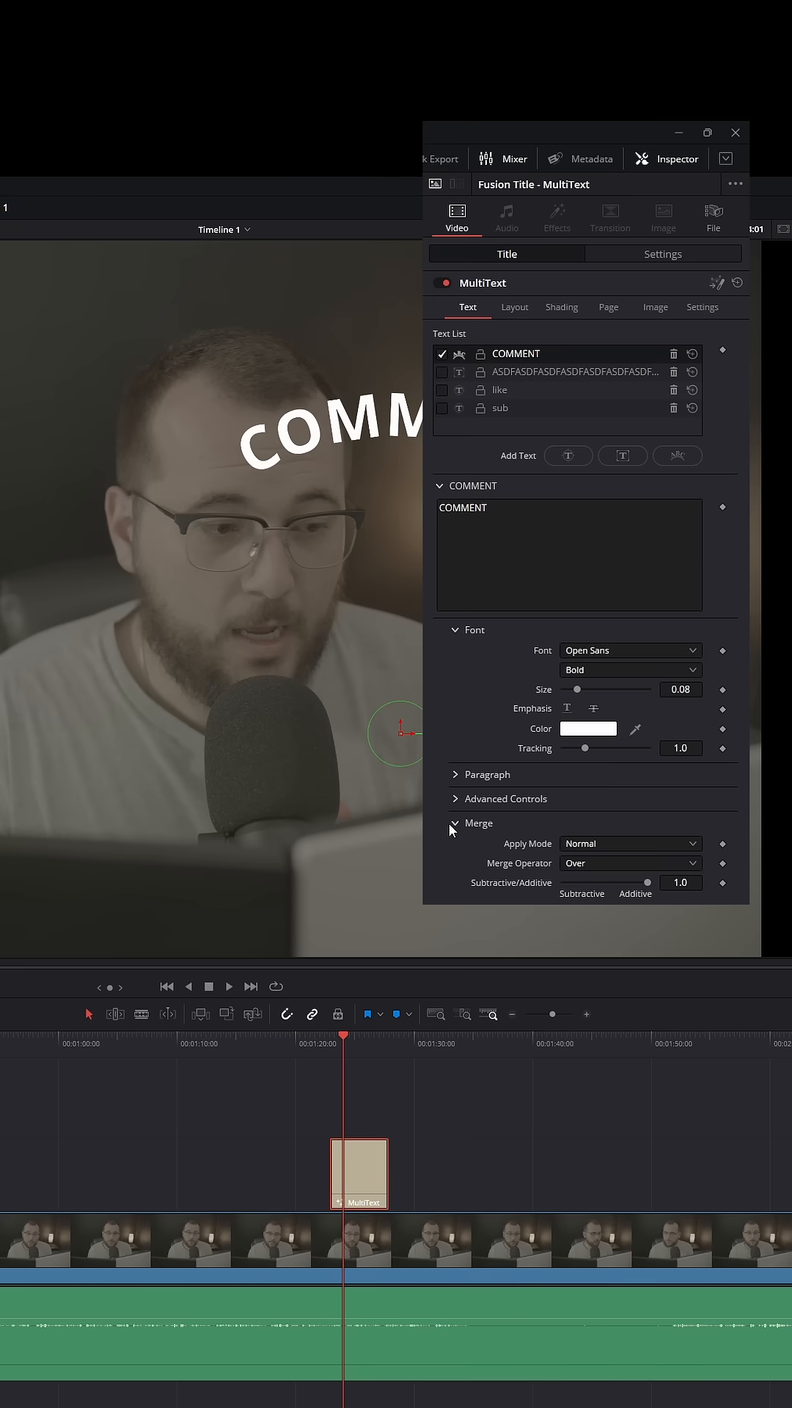
pyautogui.click(475, 823)
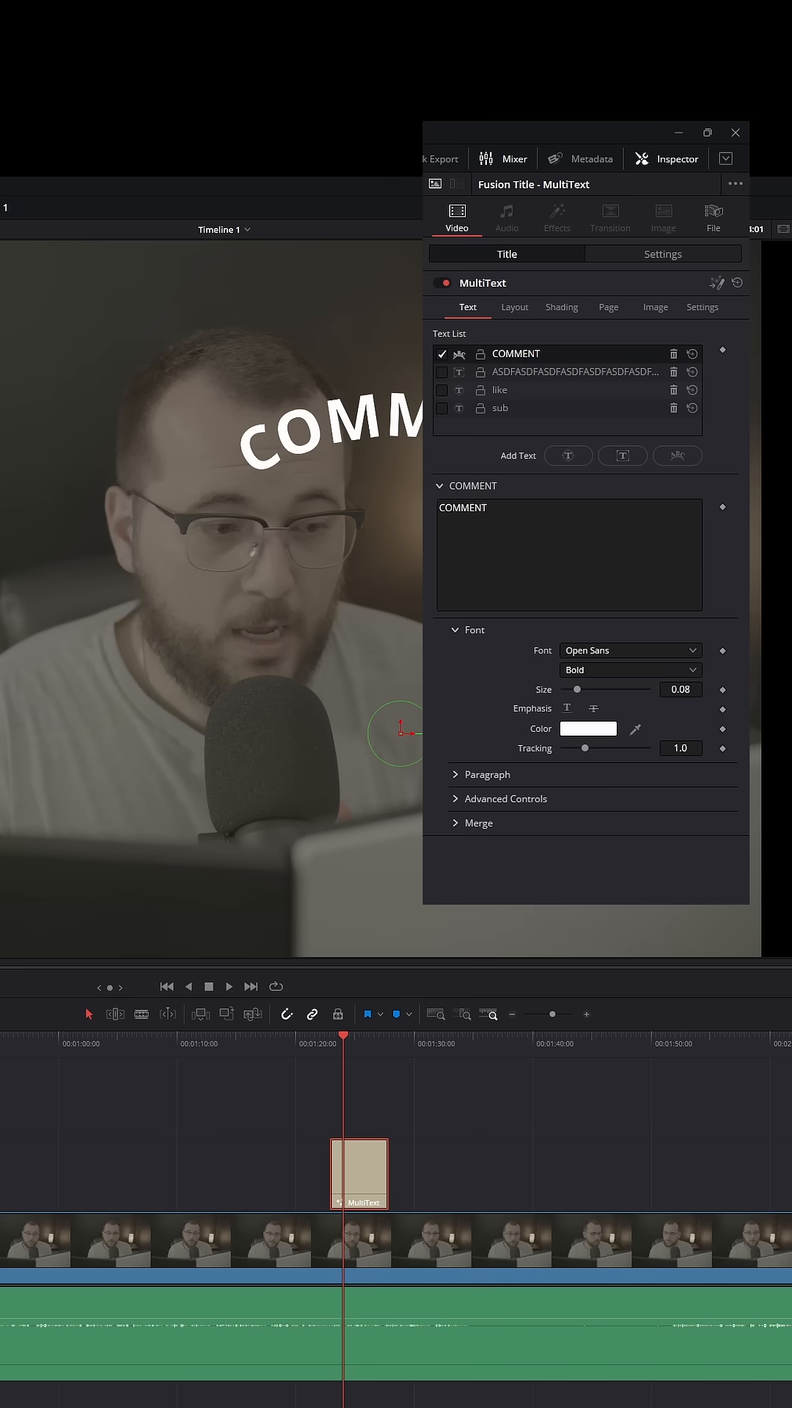
pyautogui.moveTo(608, 311)
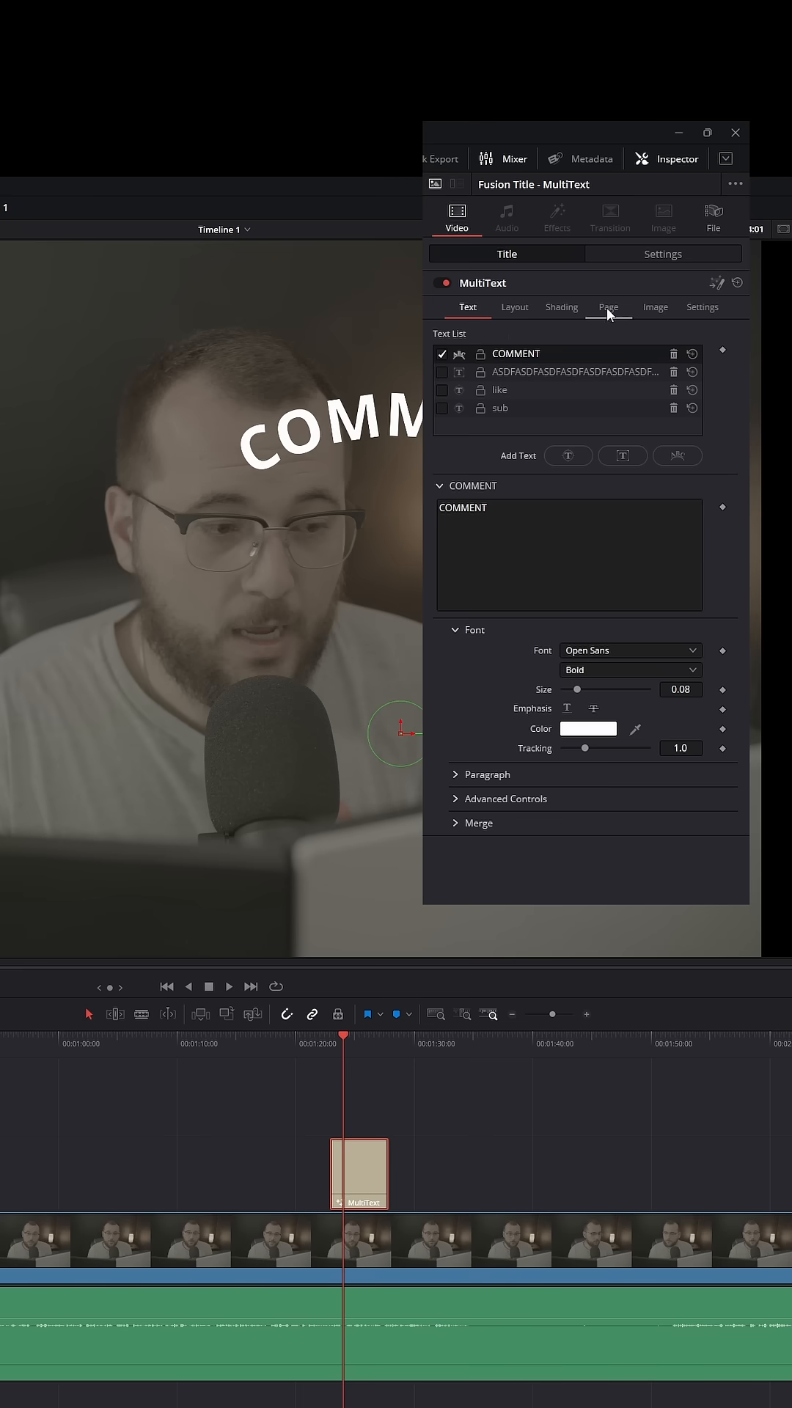
# - Show the COMMENT layer's Layout settings with the Type list of Point, Text Box and Circle
pyautogui.click(515, 307)
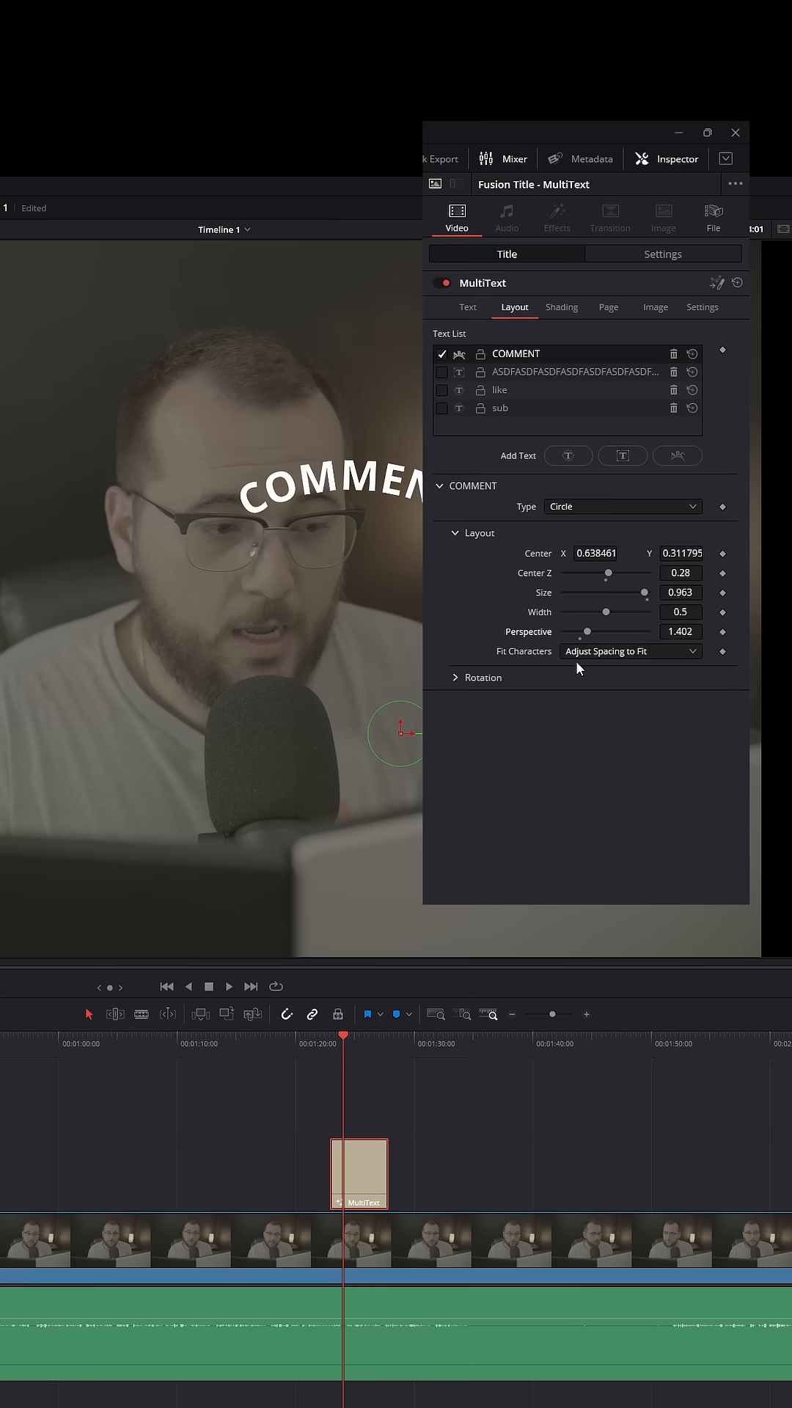
pyautogui.click(620, 506)
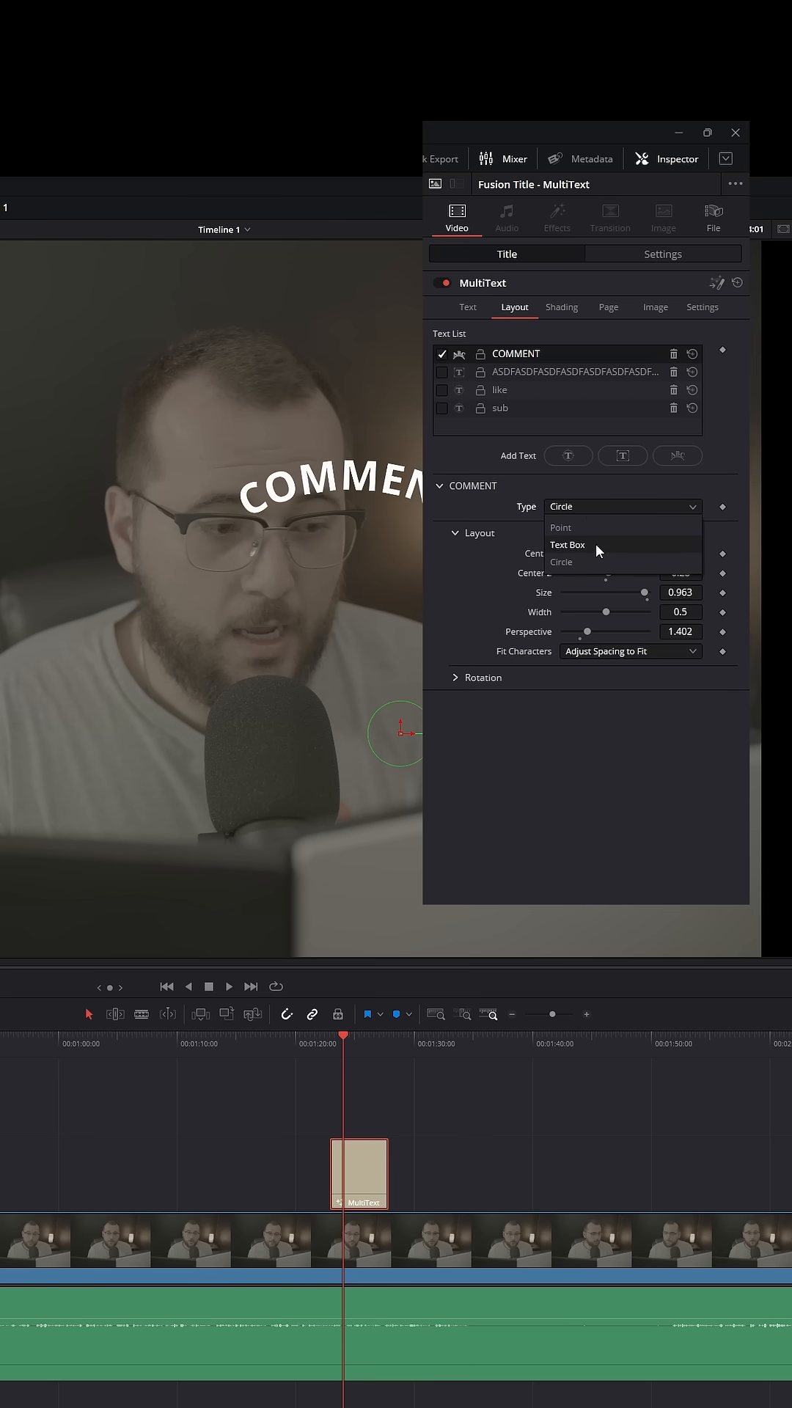